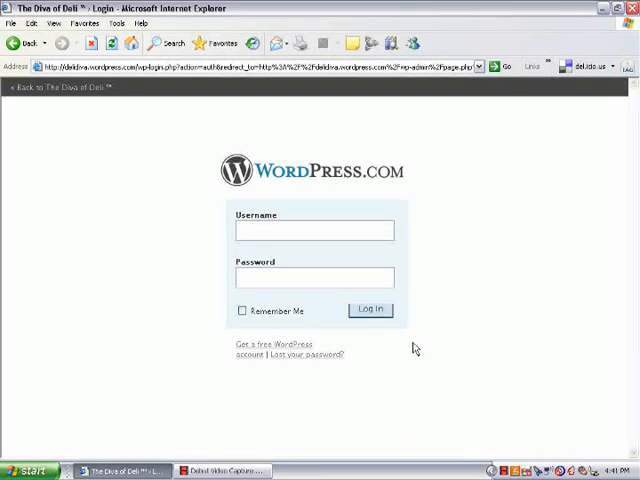
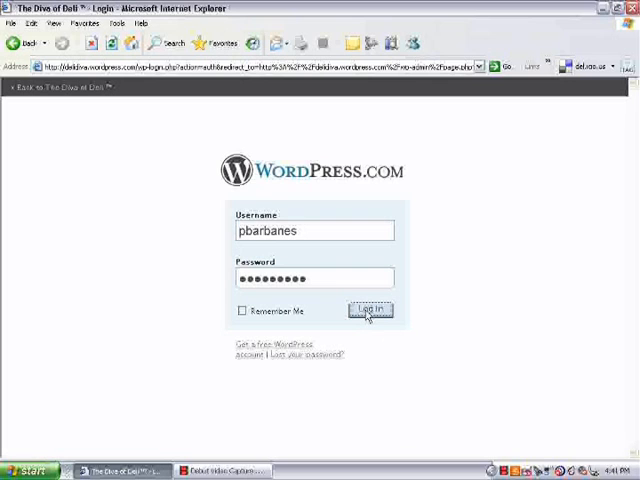
{"action": "left_click", "coordinate": [372, 310]}
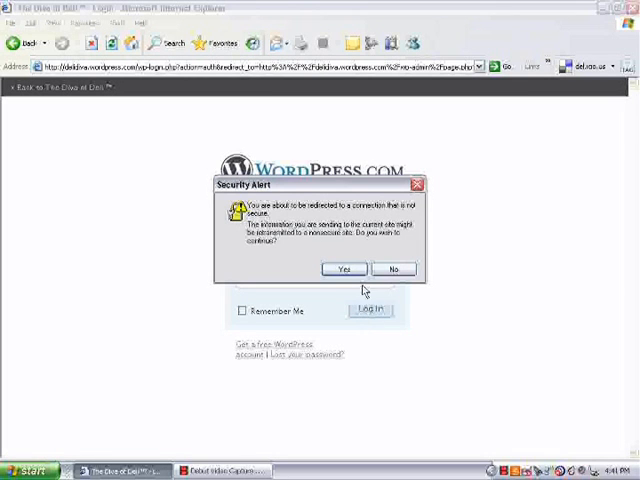
{"action": "left_click", "coordinate": [344, 268]}
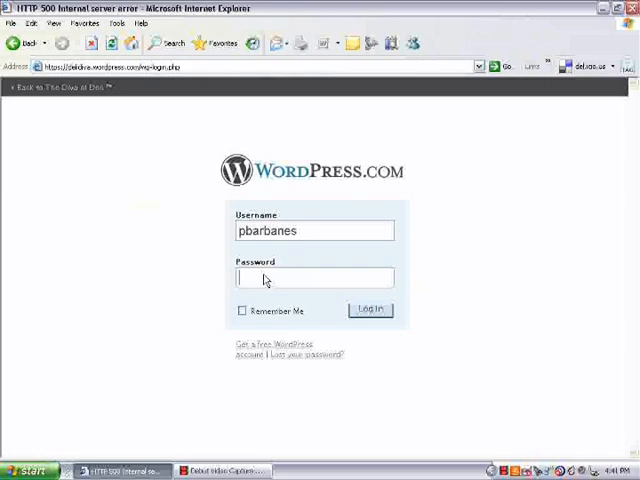
{"action": "type", "text": "password"}
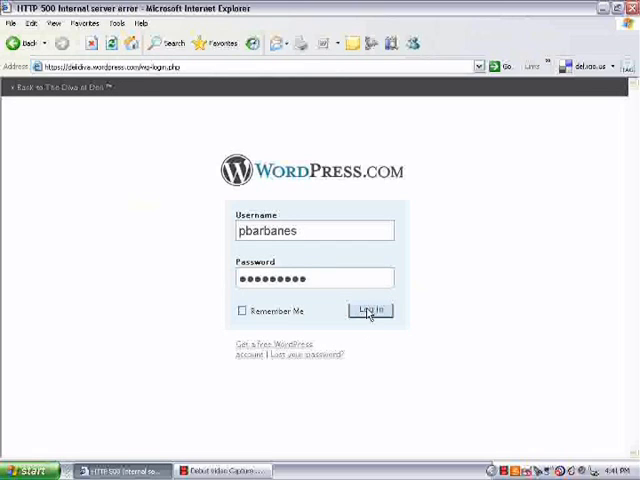
{"action": "left_click", "coordinate": [370, 310]}
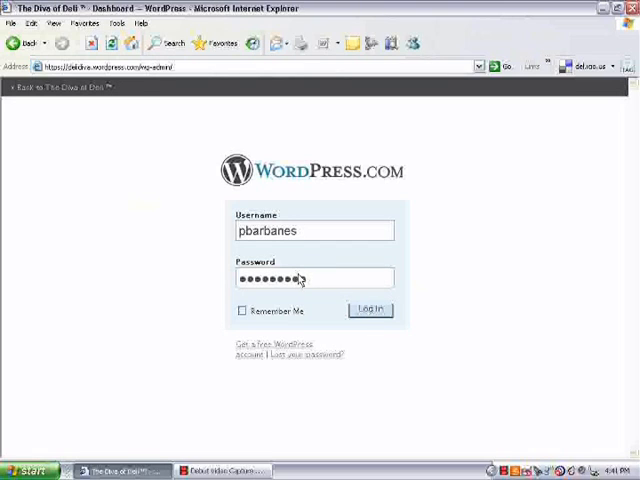
Accept the certificate warning so The Diva of Deli dashboard loads.
{"action": "left_click", "coordinate": [370, 310]}
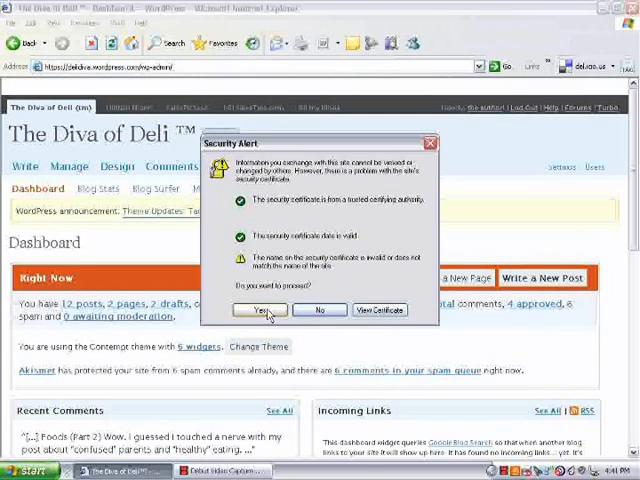
{"action": "left_click", "coordinate": [260, 308]}
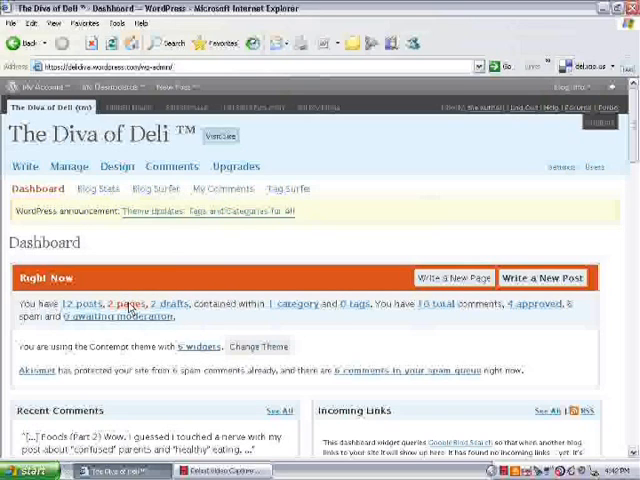
Go to Manage Pages from the Right Now pages count and choose About Kristyn.
{"action": "left_click", "coordinate": [132, 304]}
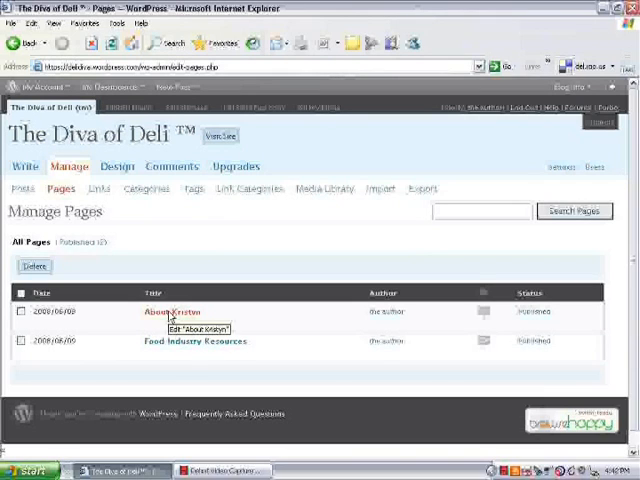
{"action": "left_click", "coordinate": [170, 312]}
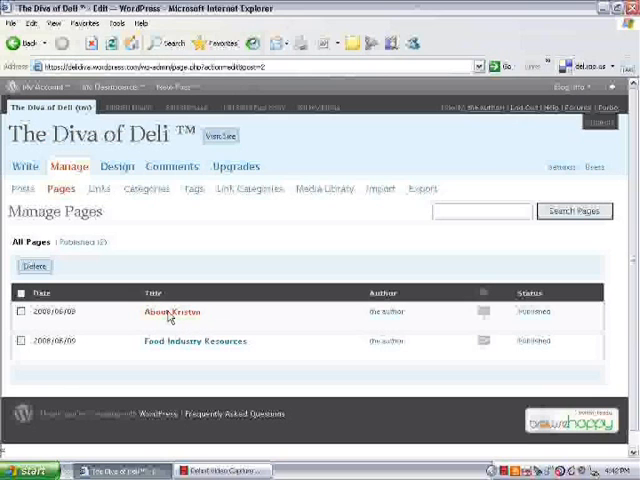
Save the About Kristyn page from the Publish Status box in the Write Page editor.
{"action": "left_click", "coordinate": [170, 312]}
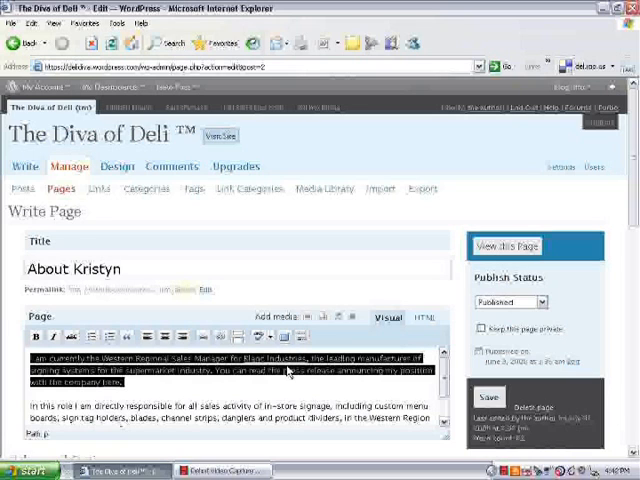
{"action": "left_click", "coordinate": [138, 396]}
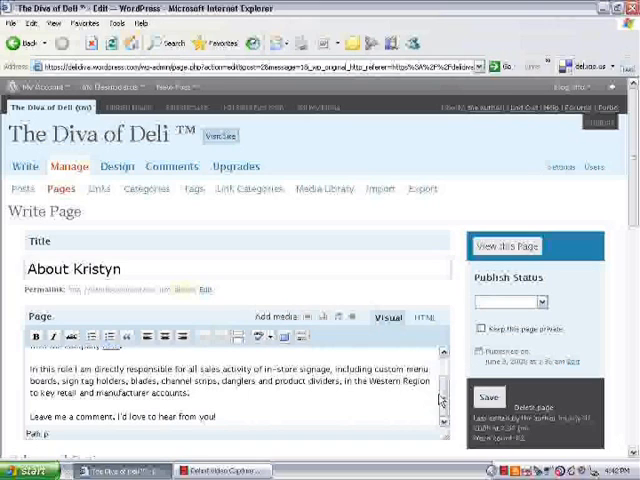
Allow nonsecure items so the updated About Kristyn page reloads with its confirmation.
{"action": "left_click", "coordinate": [488, 396]}
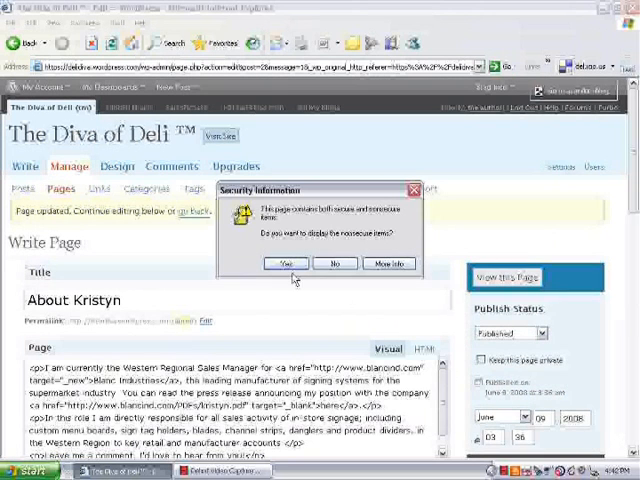
{"action": "left_click", "coordinate": [288, 264]}
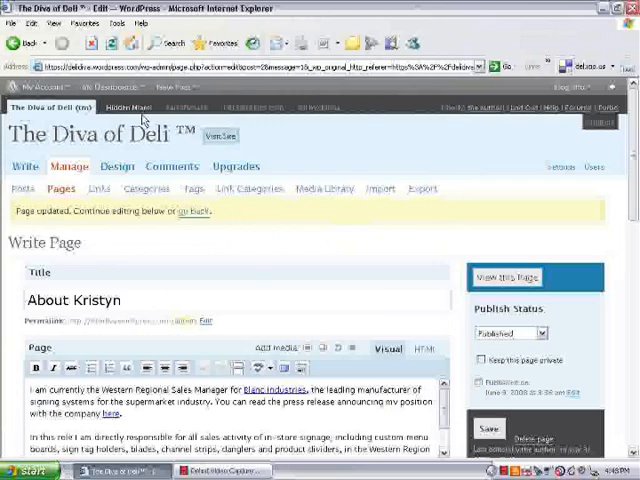
Log out through the My Account menu, returning to the WordPress.com sign-in screen.
{"action": "left_click", "coordinate": [36, 86]}
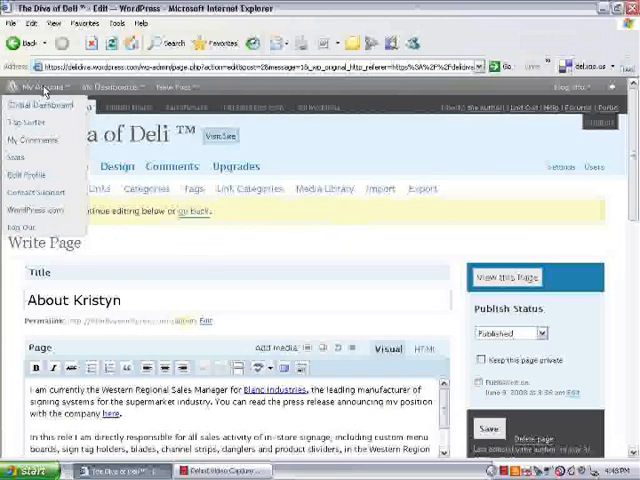
{"action": "left_click", "coordinate": [40, 88]}
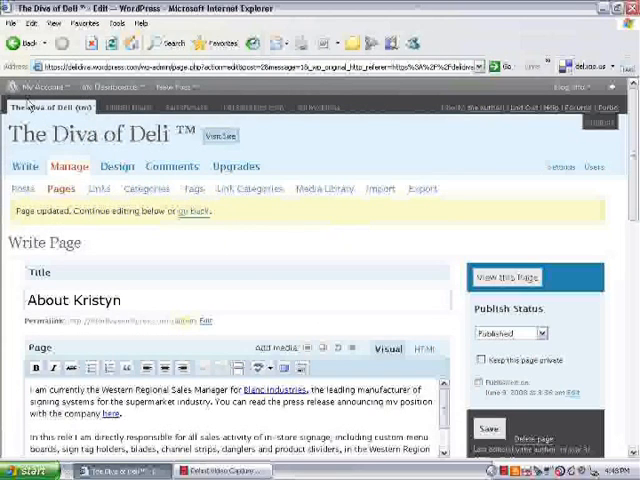
{"action": "left_click", "coordinate": [44, 88]}
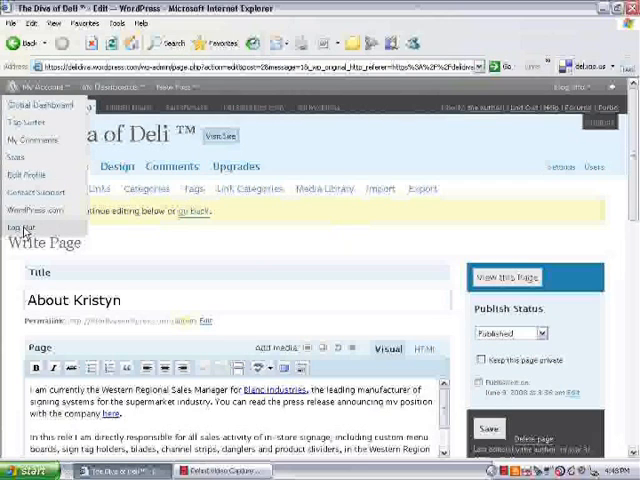
{"action": "left_click", "coordinate": [20, 228]}
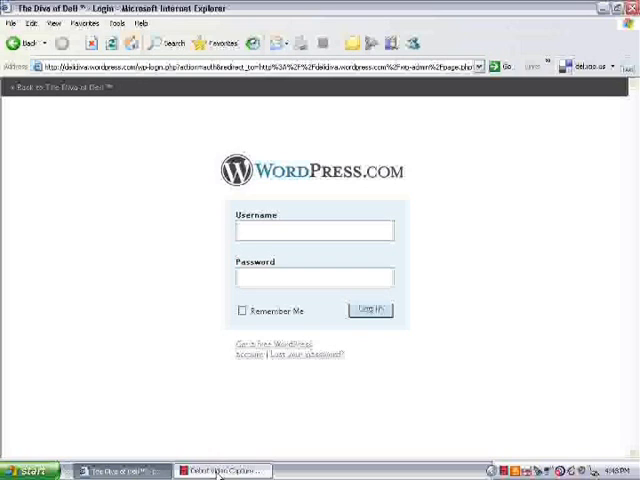
{"action": "left_click", "coordinate": [220, 472]}
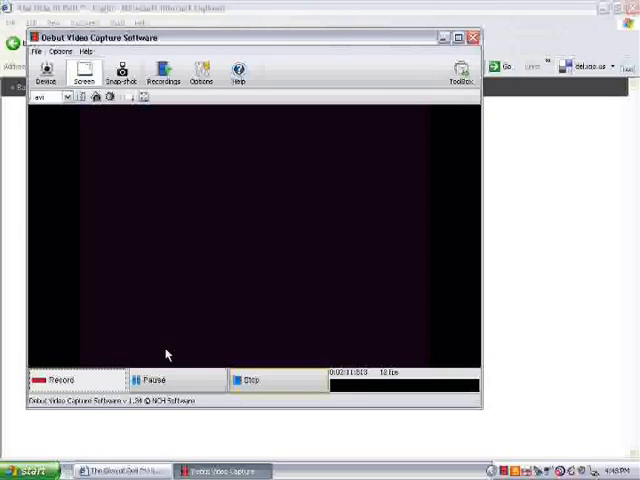